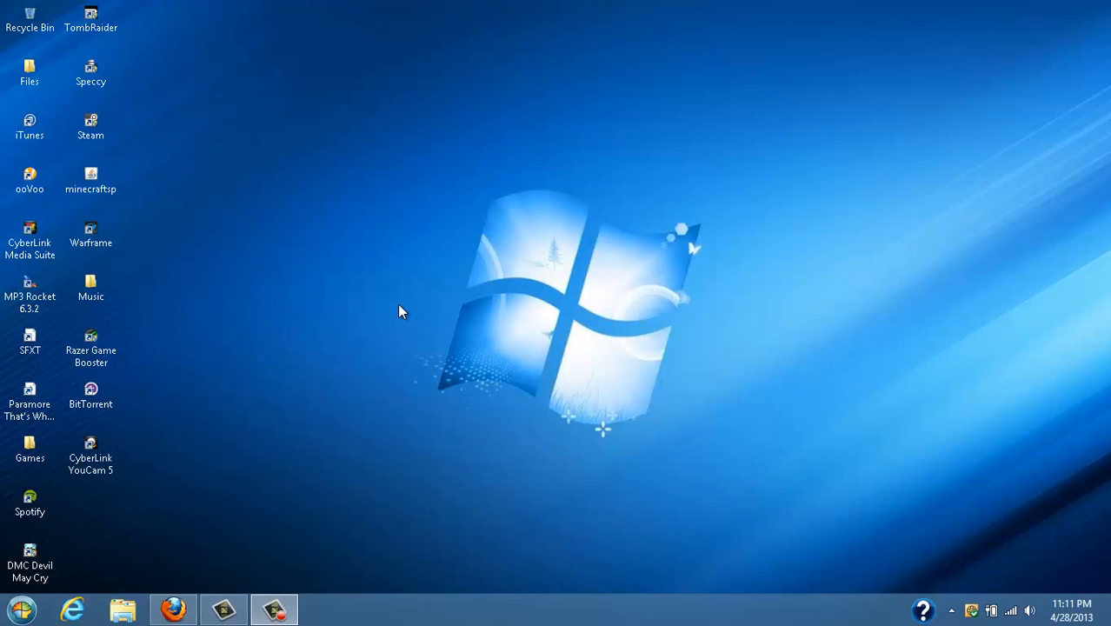
Launch the Registry Editor through Start search and the Run dialog with regedit.
{"action": "left_click", "coordinate": [91, 14]}
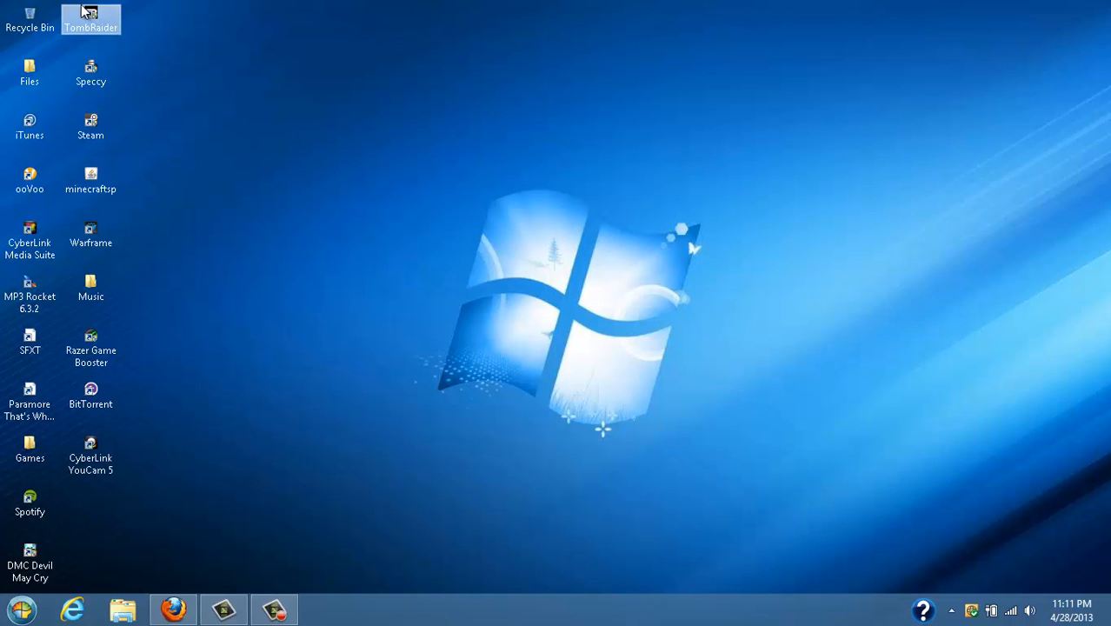
{"action": "mouse_move", "coordinate": [78, 16]}
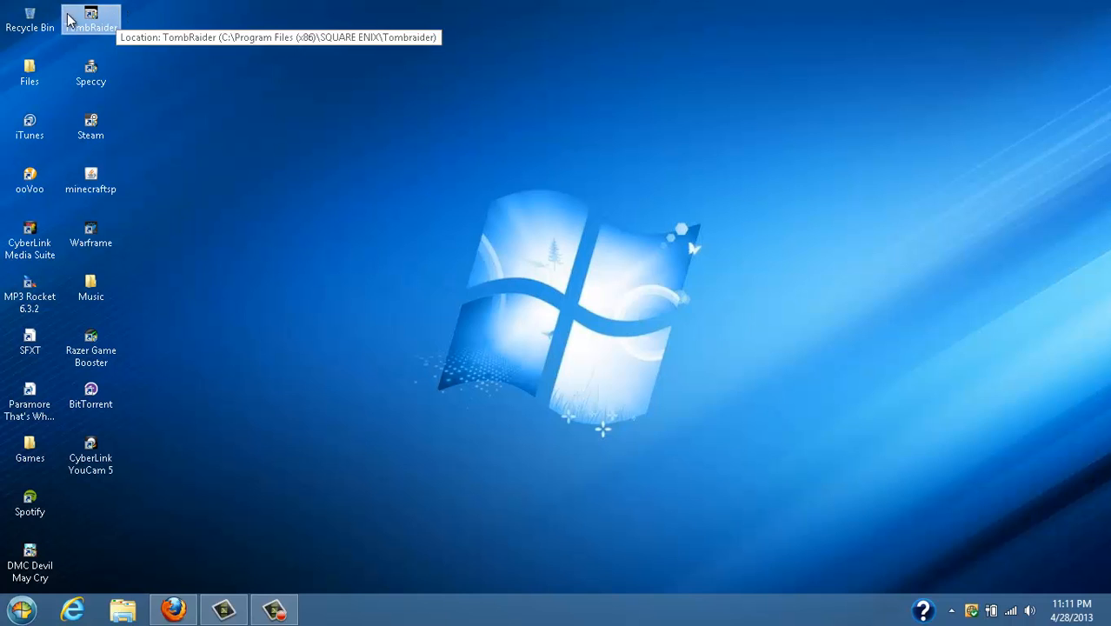
{"action": "mouse_move", "coordinate": [91, 348]}
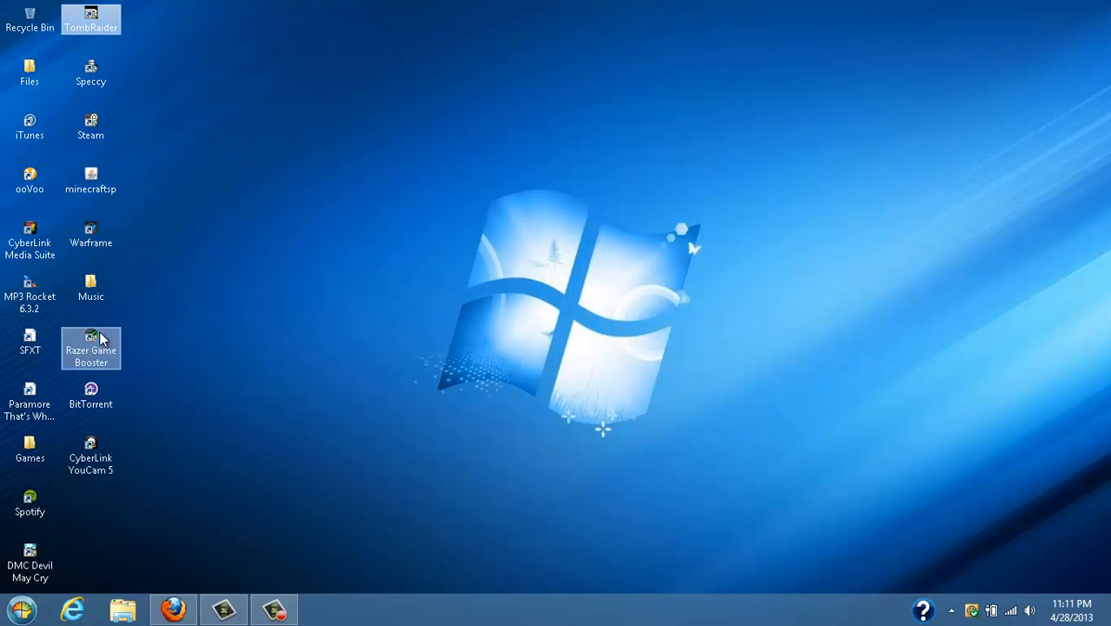
{"action": "left_click", "coordinate": [21, 609]}
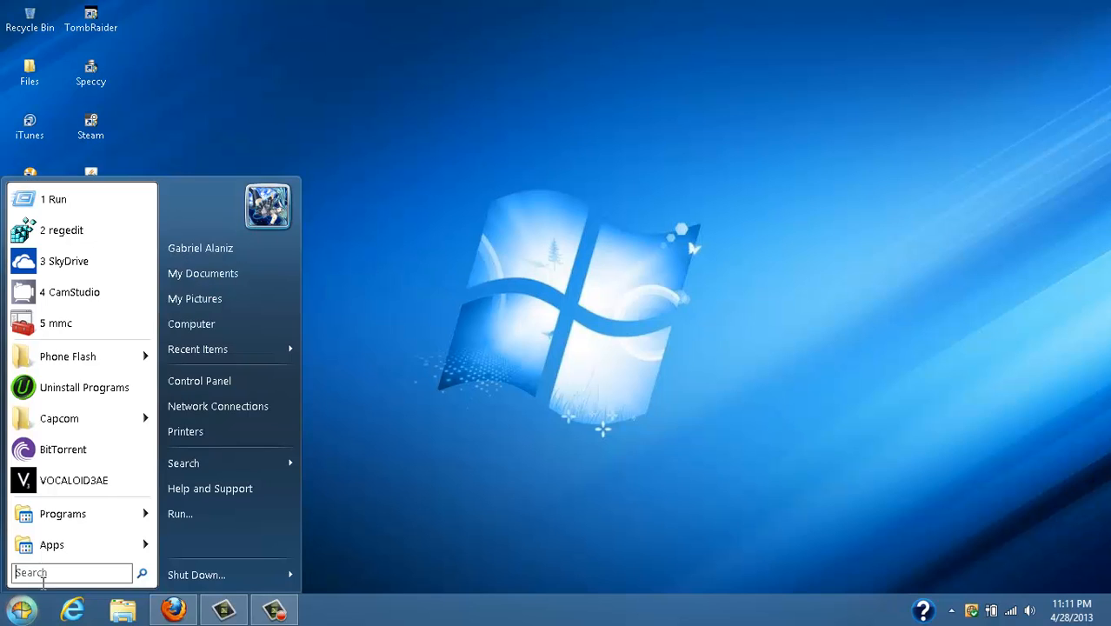
{"action": "mouse_move", "coordinate": [70, 574]}
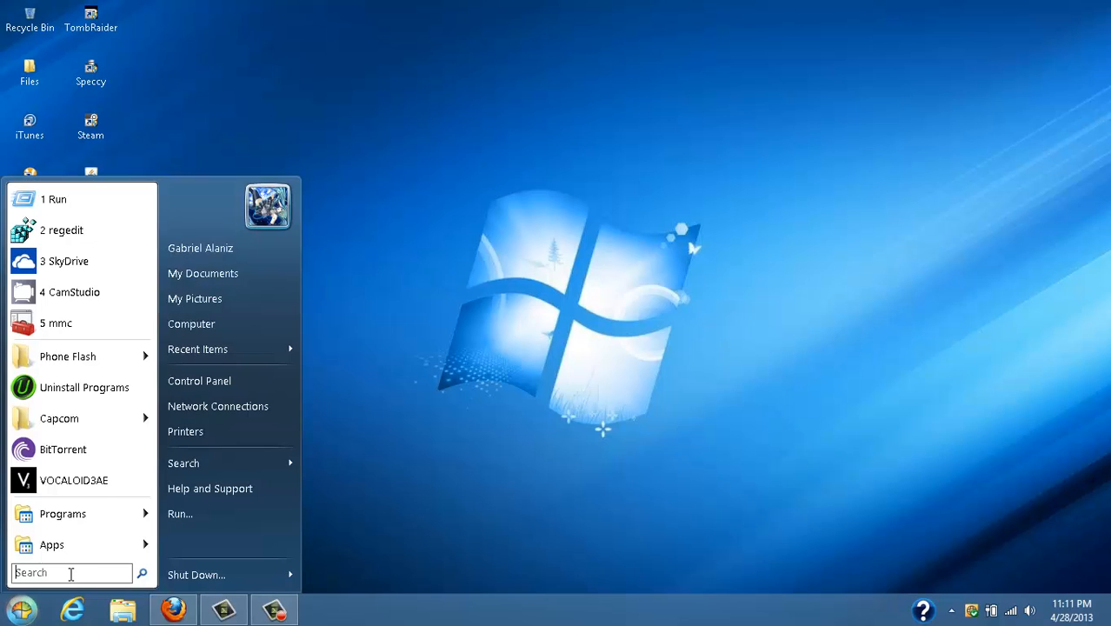
{"action": "type", "text": "run"}
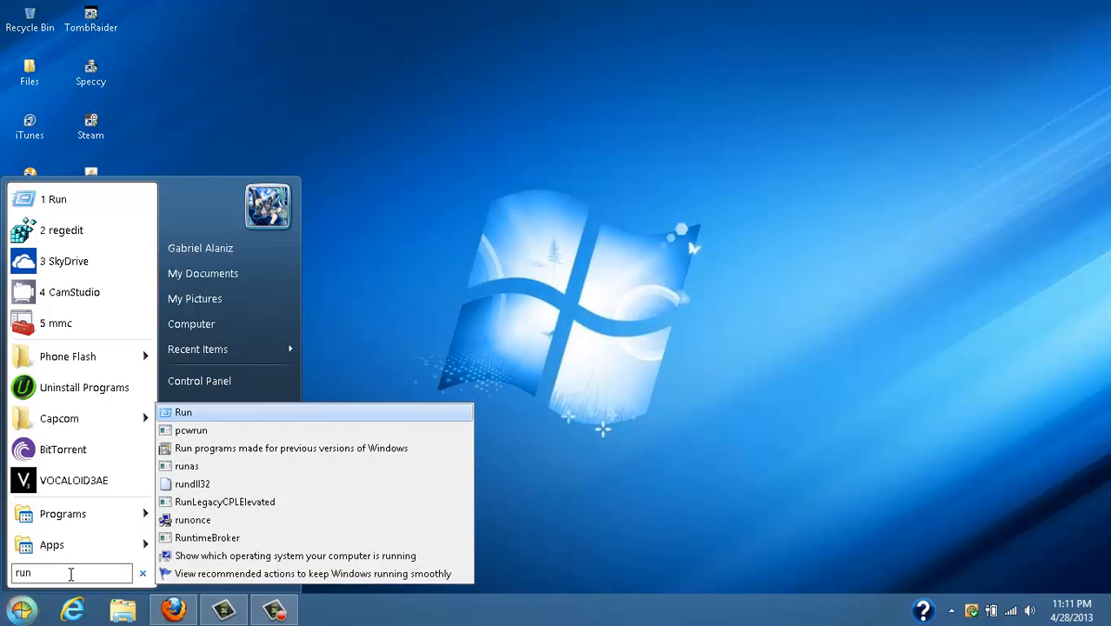
{"action": "left_click", "coordinate": [184, 411]}
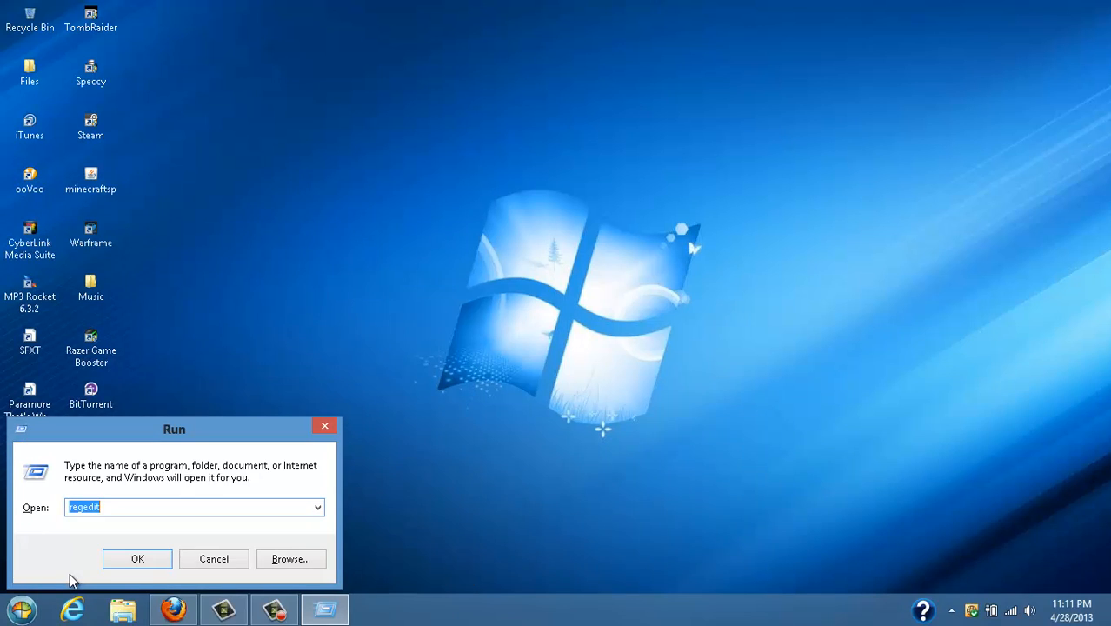
{"action": "left_click", "coordinate": [136, 560]}
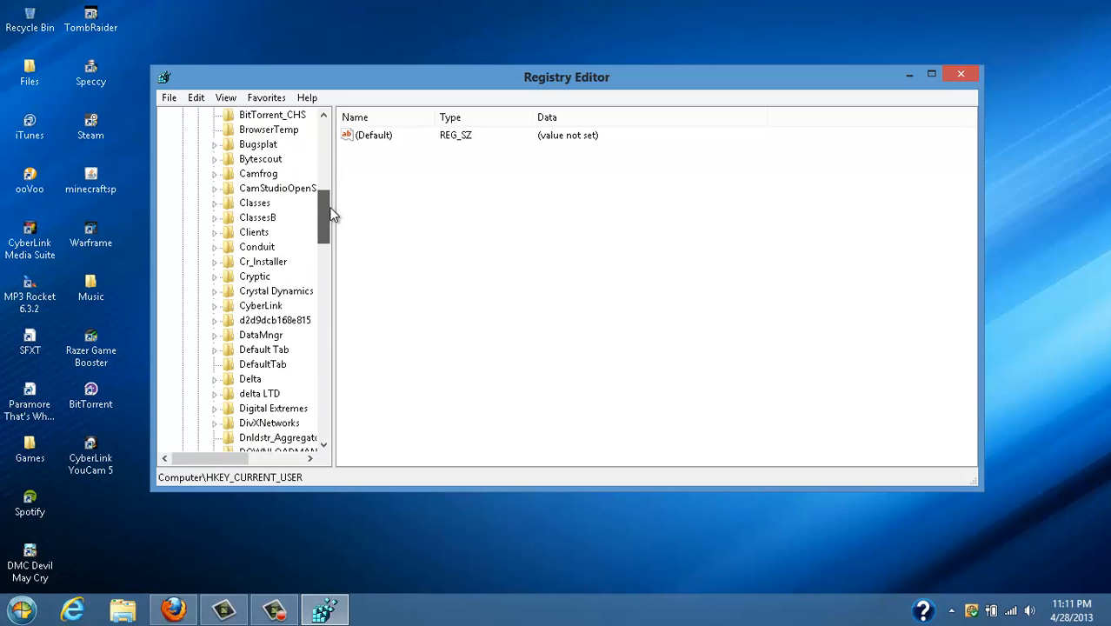
Navigate HKEY_CURRENT_USER\Software to Crystal Dynamics > Tomb Raider > Graphics and bring RenderAPI into view.
{"action": "scroll", "scroll_direction": "down", "scroll_amount": 3}
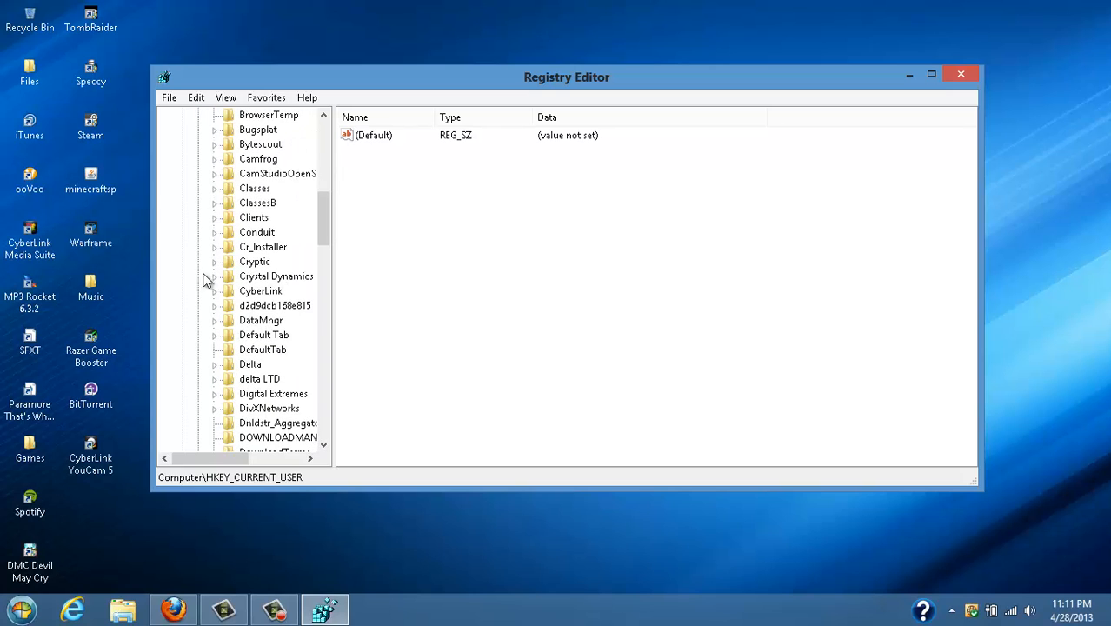
{"action": "left_click", "coordinate": [214, 274]}
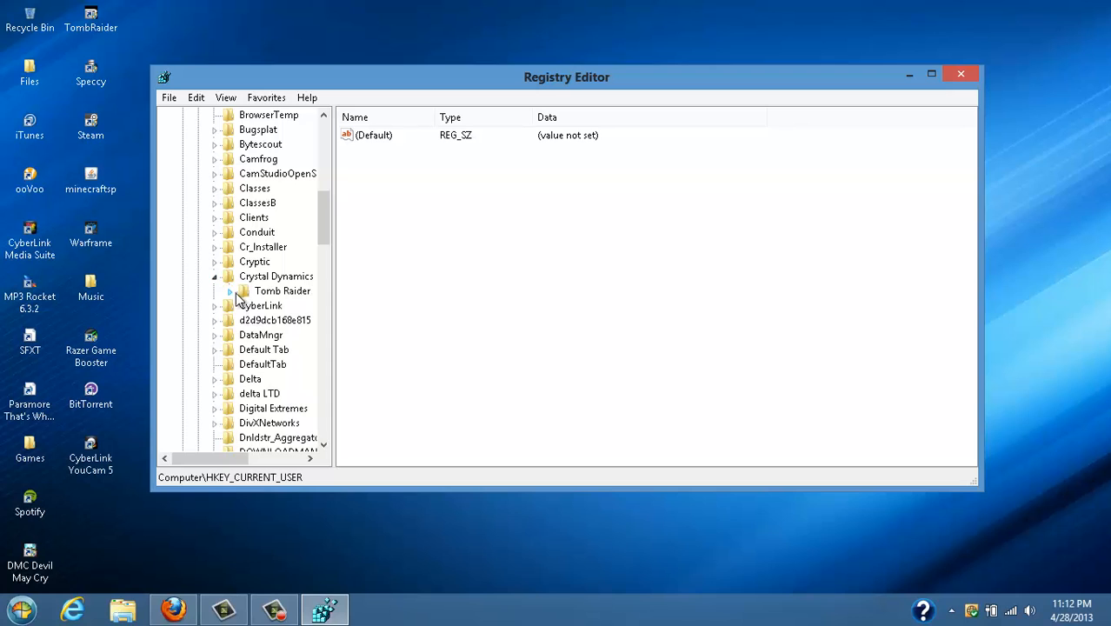
{"action": "left_click", "coordinate": [289, 320]}
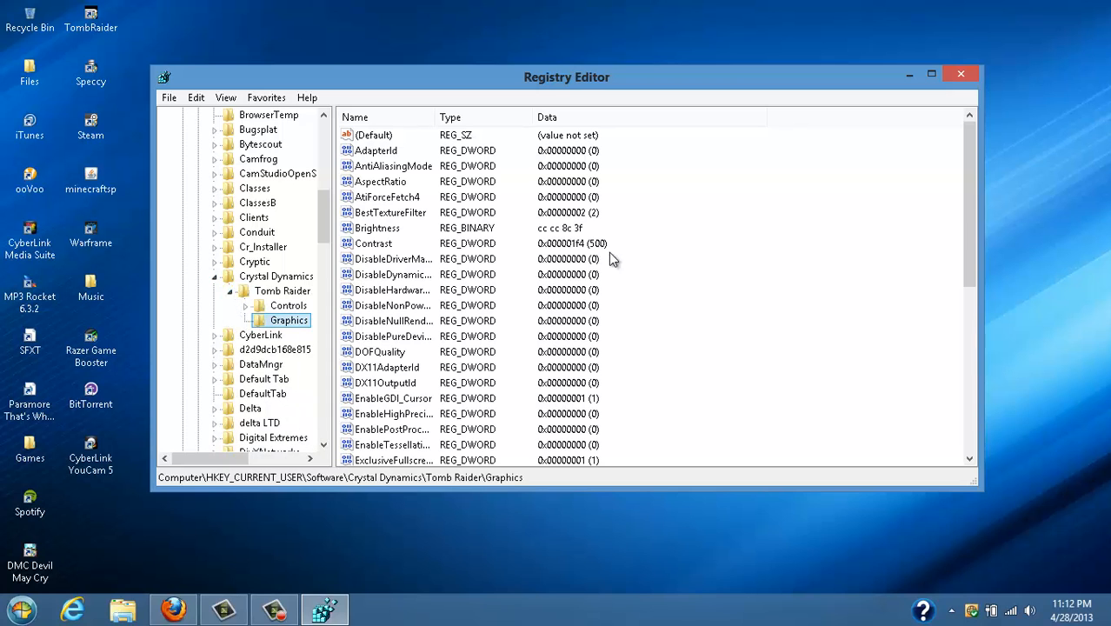
{"action": "scroll", "scroll_direction": "down", "scroll_amount": 3}
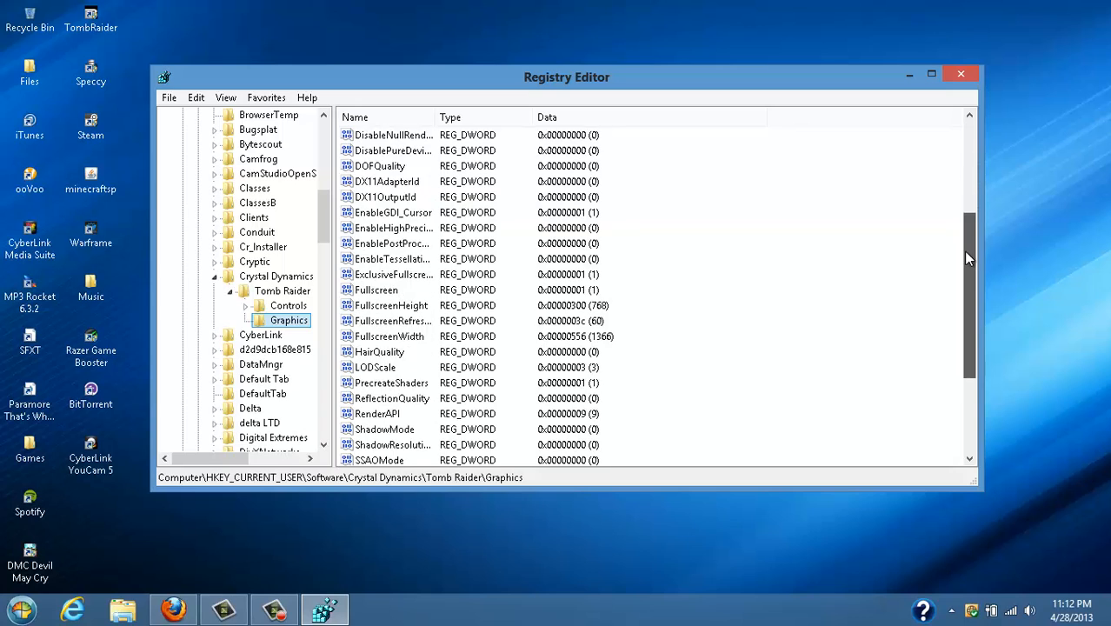
{"action": "scroll", "scroll_direction": "down", "scroll_amount": 3}
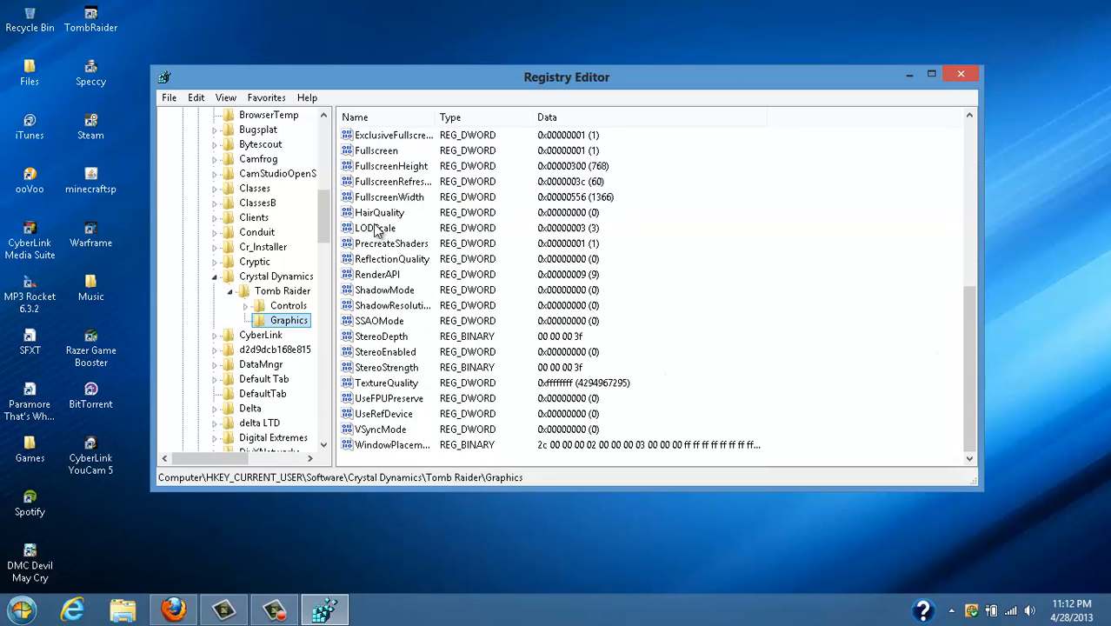
Modify the RenderAPI value data from 0 to 9 and confirm it.
{"action": "left_click", "coordinate": [378, 275]}
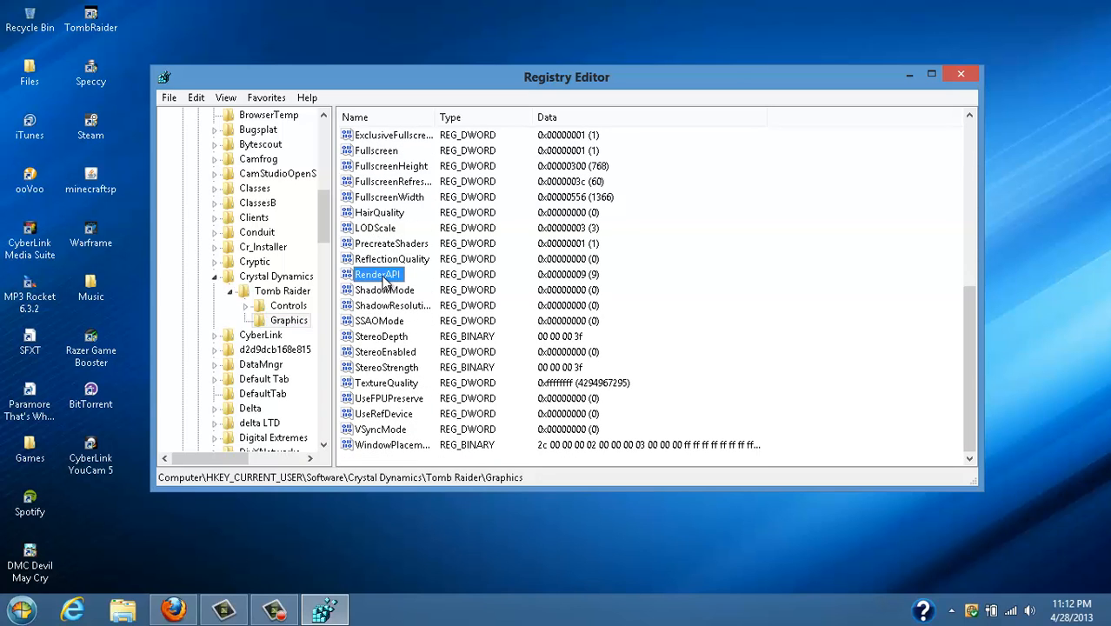
{"action": "right_click", "coordinate": [376, 275]}
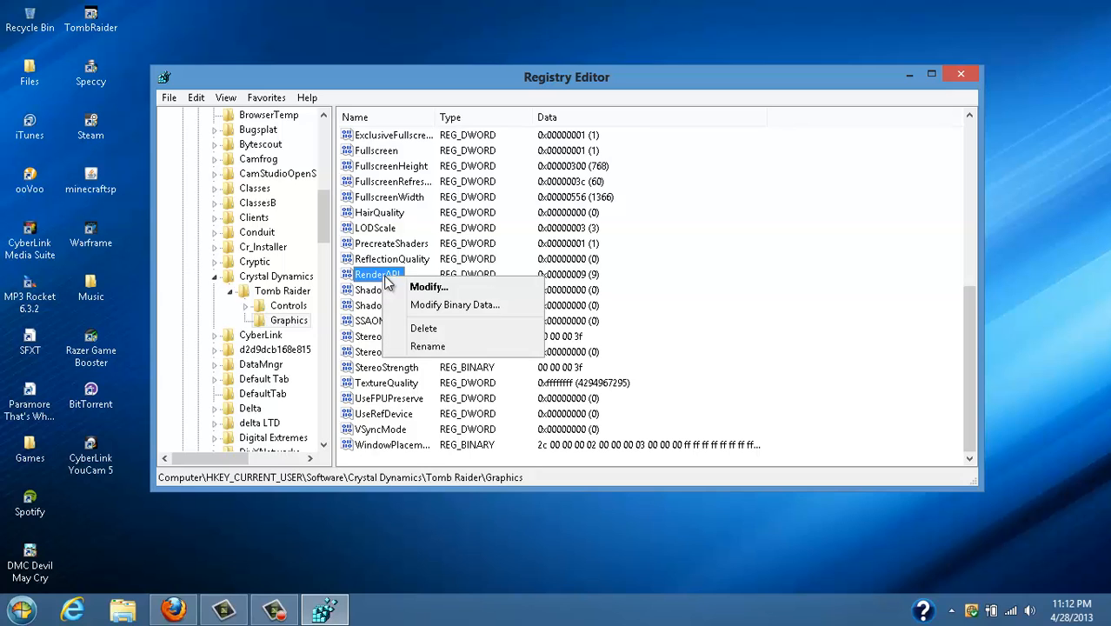
{"action": "left_click", "coordinate": [428, 287]}
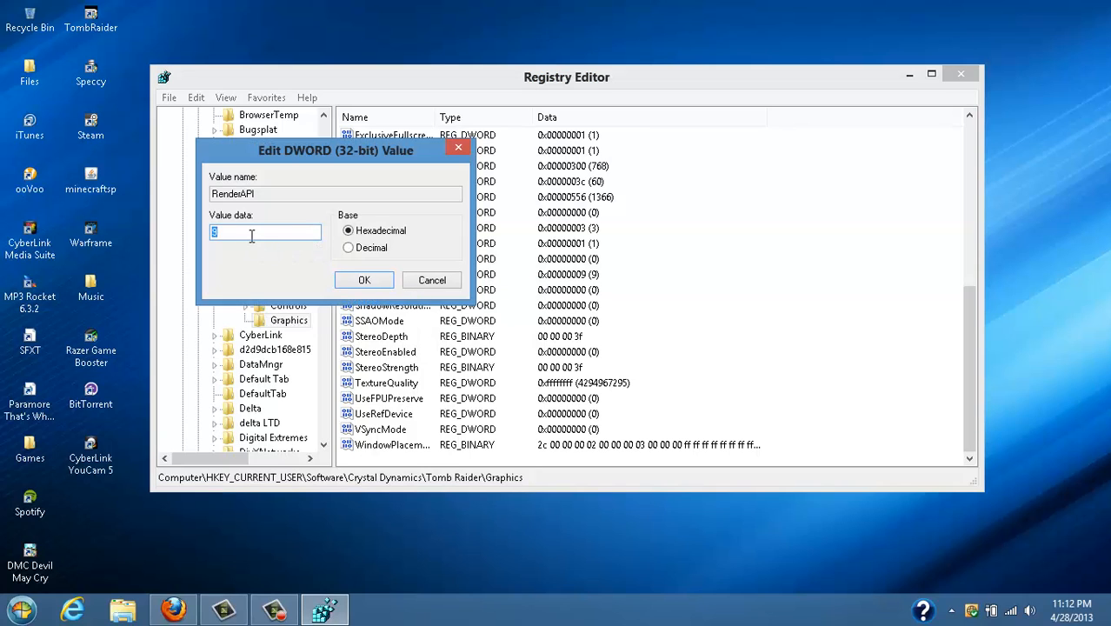
{"action": "type", "text": "0"}
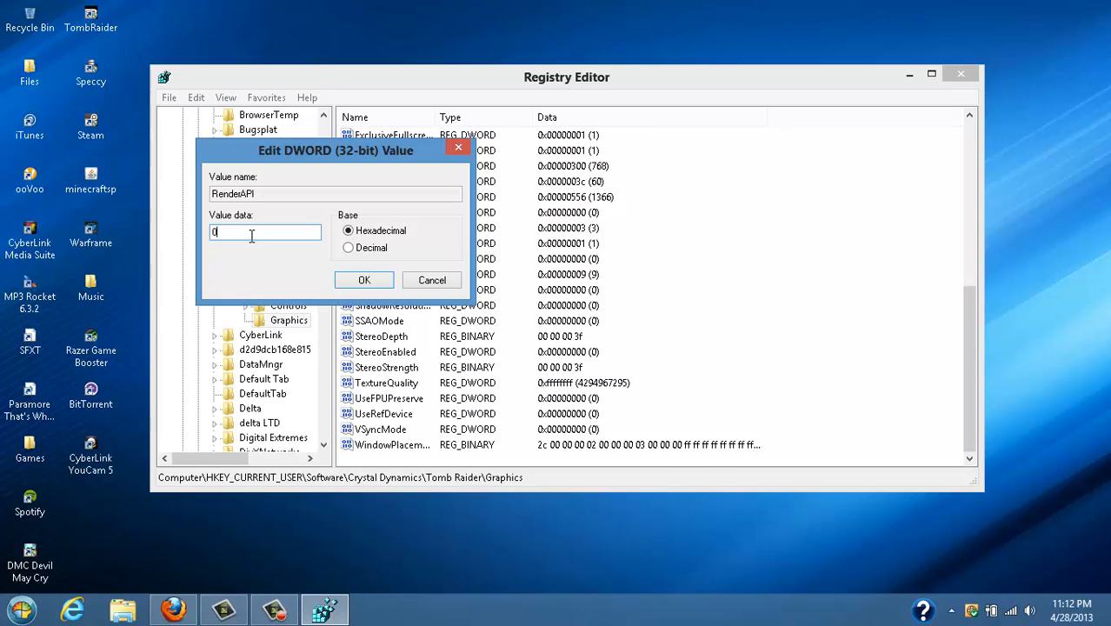
{"action": "type", "text": "9"}
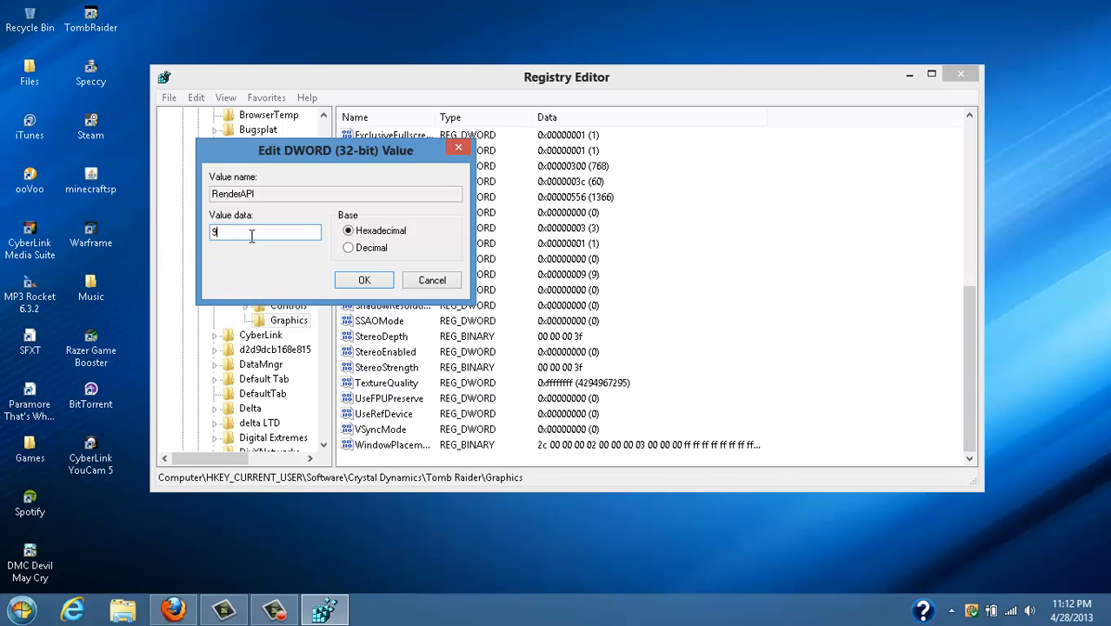
{"action": "left_click", "coordinate": [365, 280]}
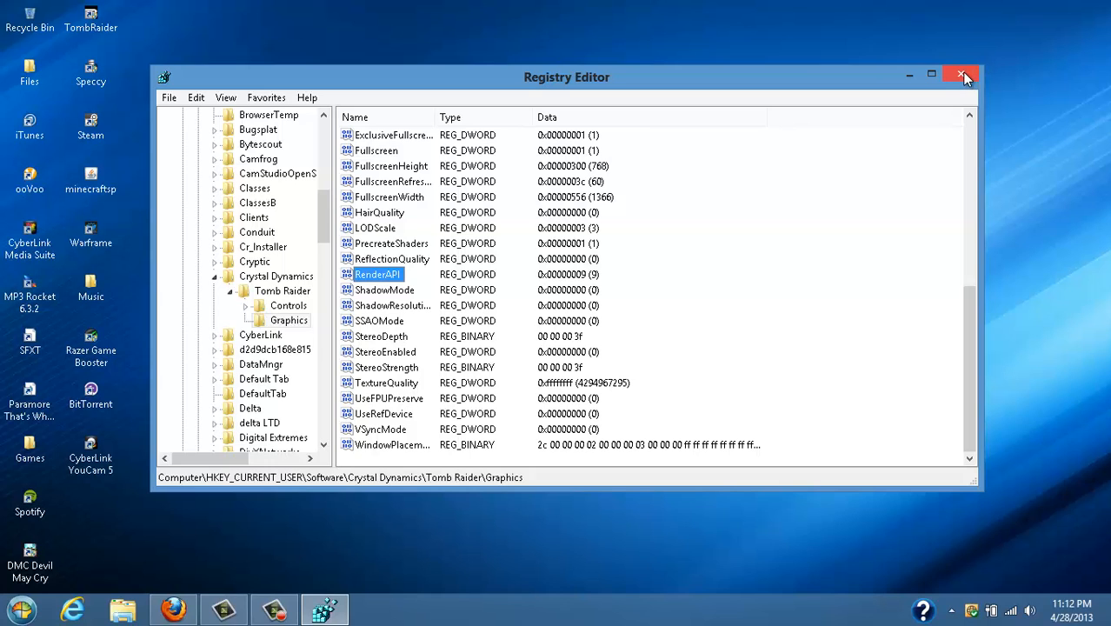
Close Registry Editor, returning to the desktop.
{"action": "left_click", "coordinate": [962, 77]}
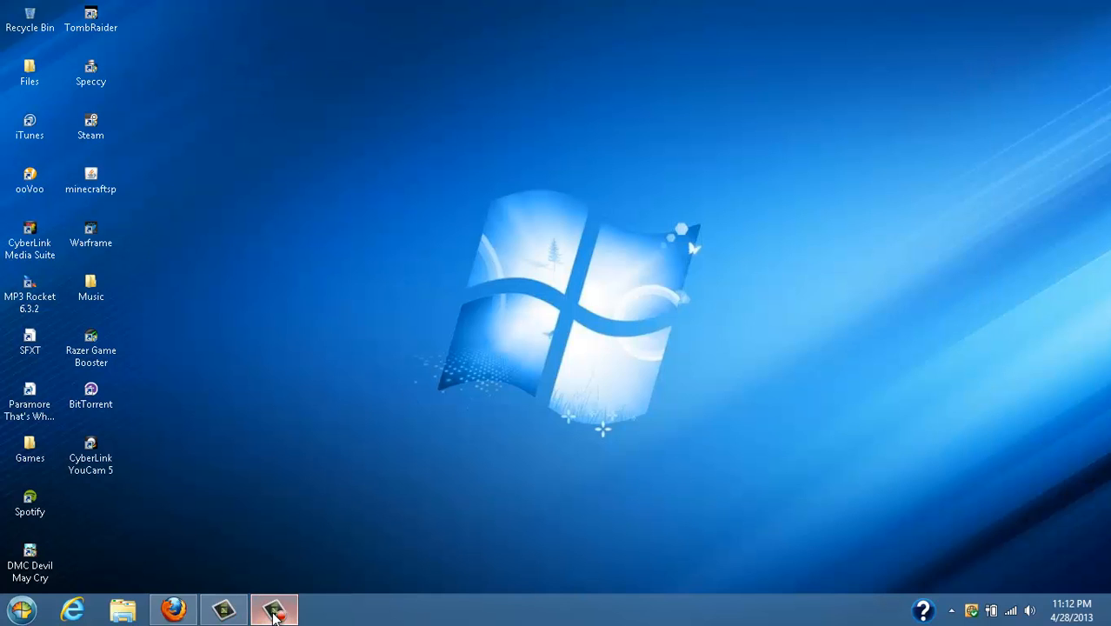
{"action": "left_click", "coordinate": [275, 609]}
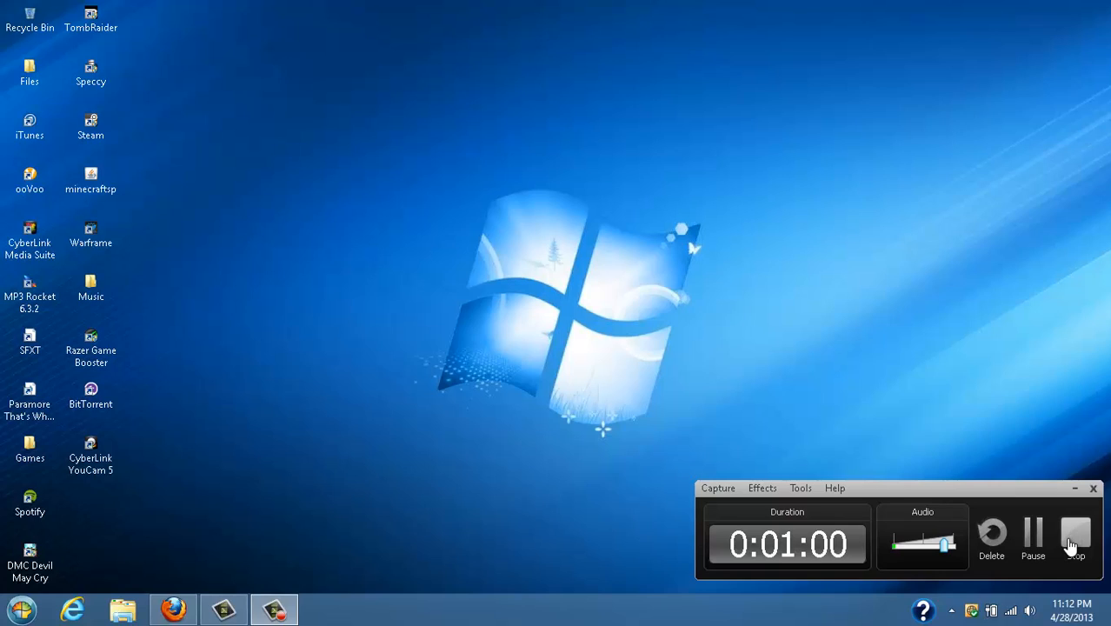